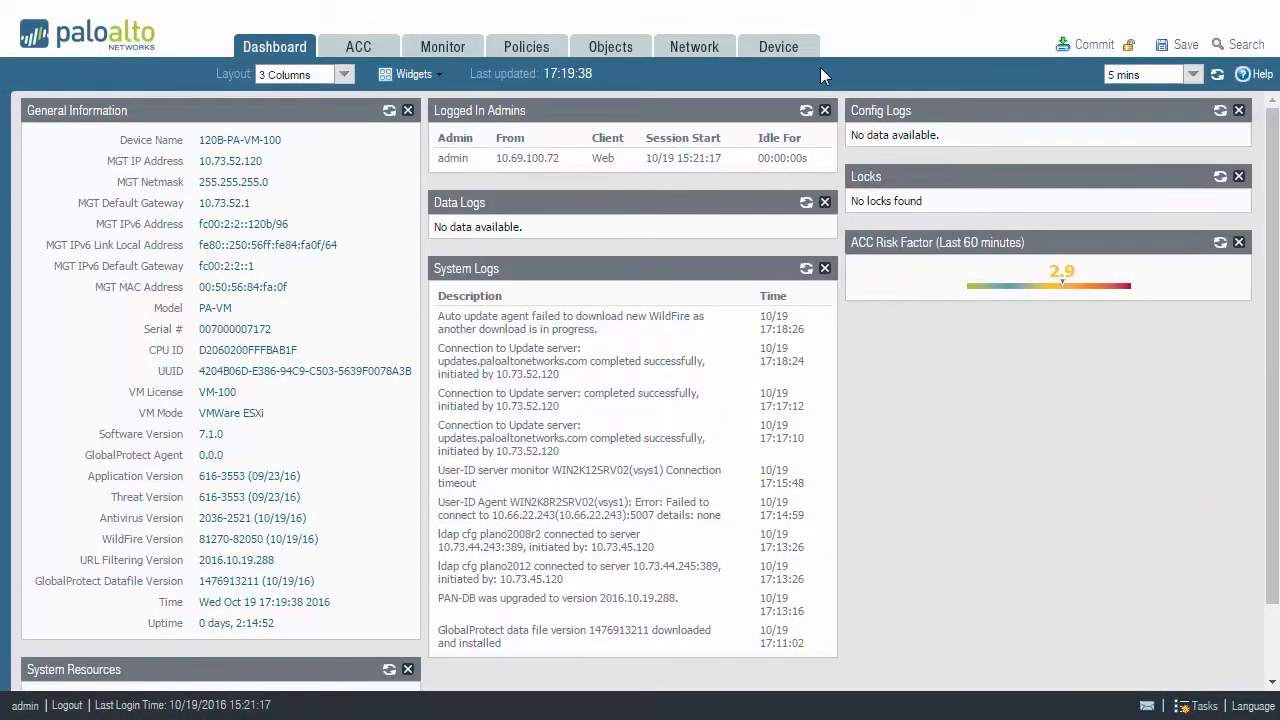
Step: Go to Device > Dynamic Updates to list the installed content packages
{"action": "left_click", "coordinate": [778, 46]}
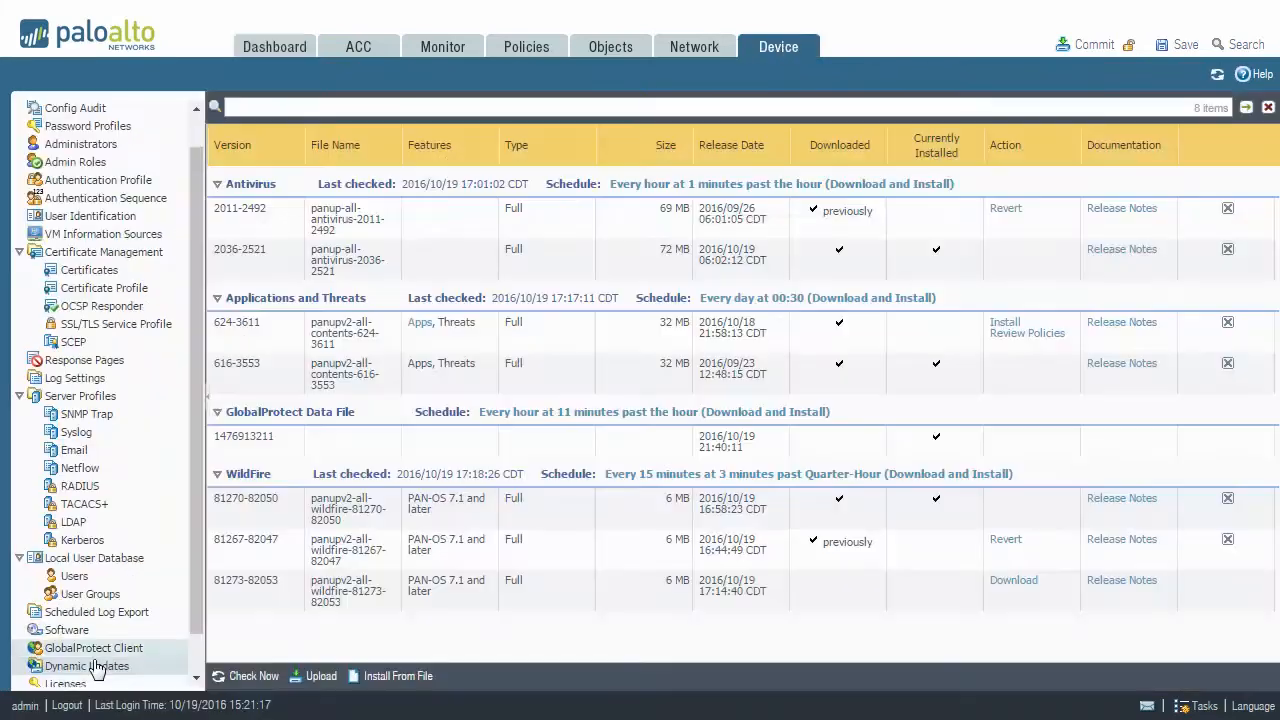
{"action": "left_click", "coordinate": [86, 664]}
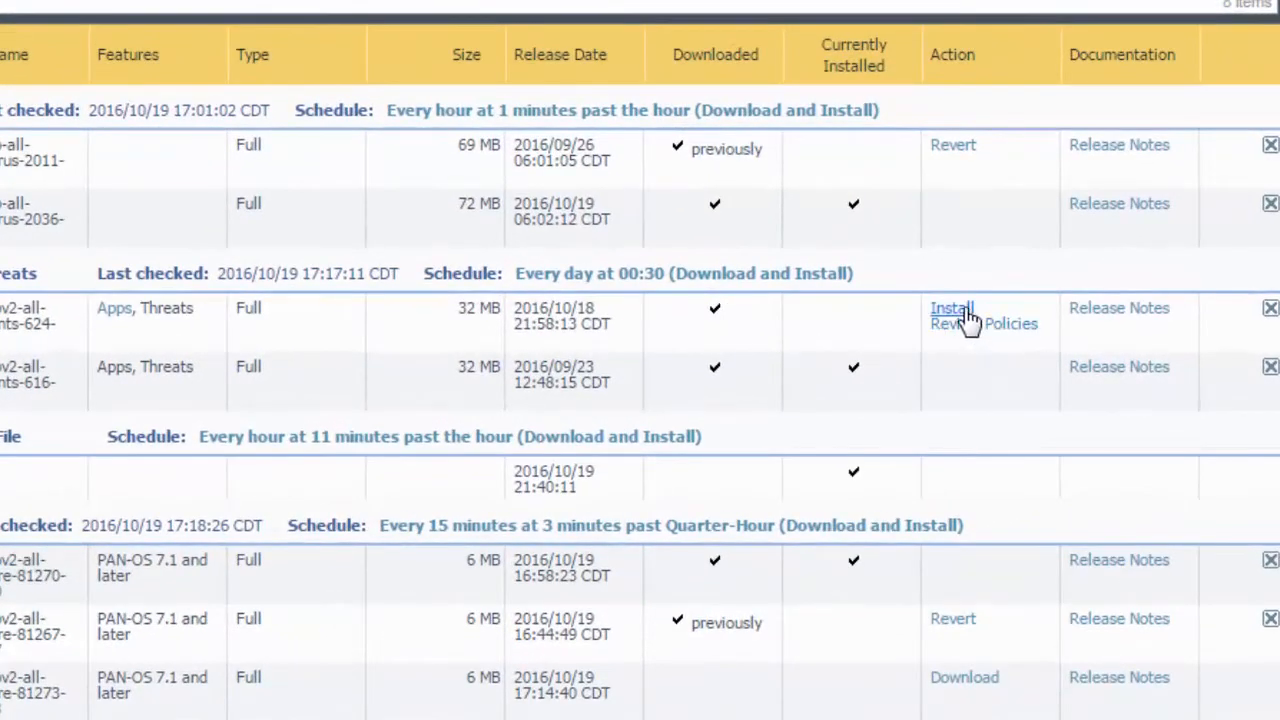
{"action": "left_click", "coordinate": [952, 308]}
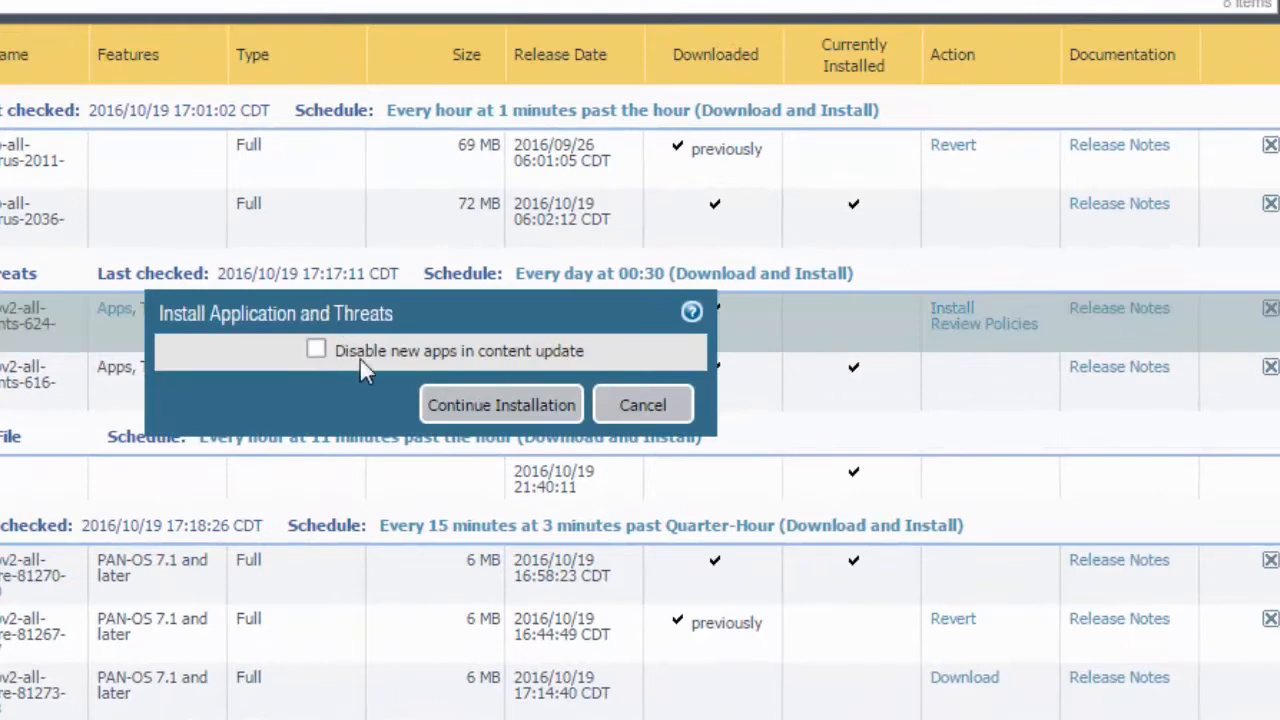
{"action": "mouse_move", "coordinate": [440, 372]}
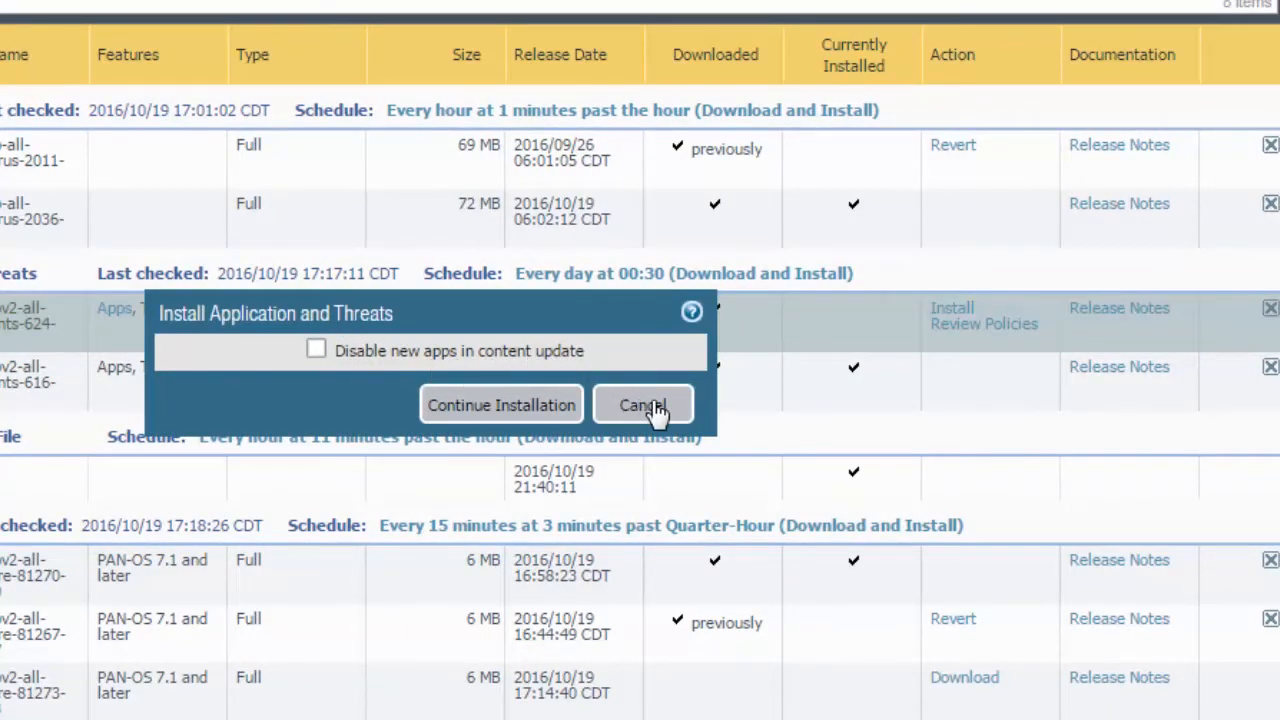
{"action": "left_click", "coordinate": [644, 404]}
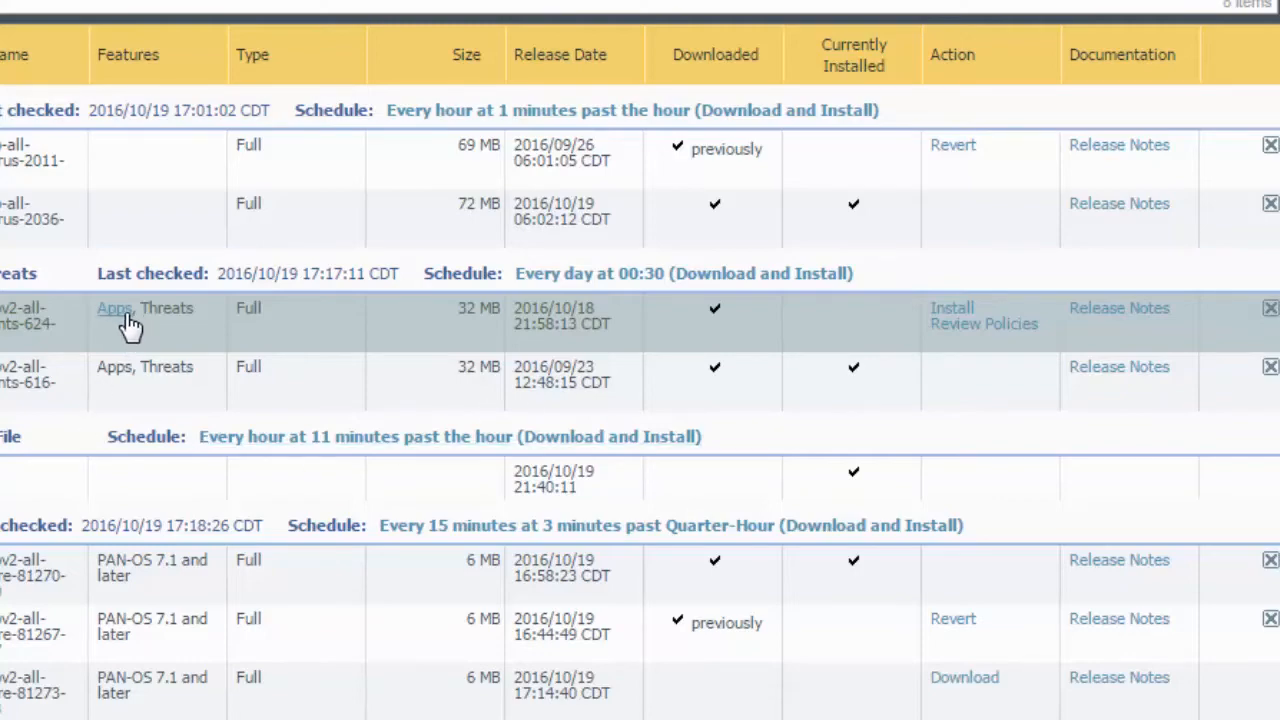
{"action": "left_click", "coordinate": [114, 308]}
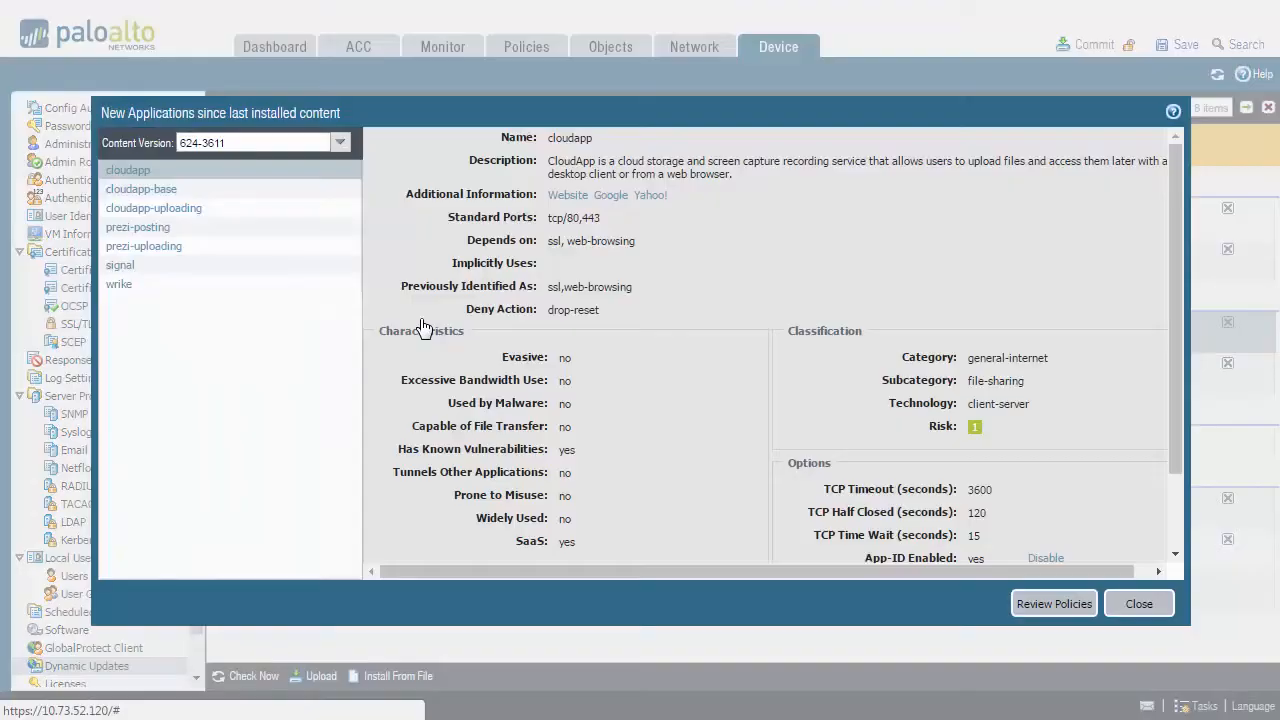
{"action": "mouse_move", "coordinate": [332, 290]}
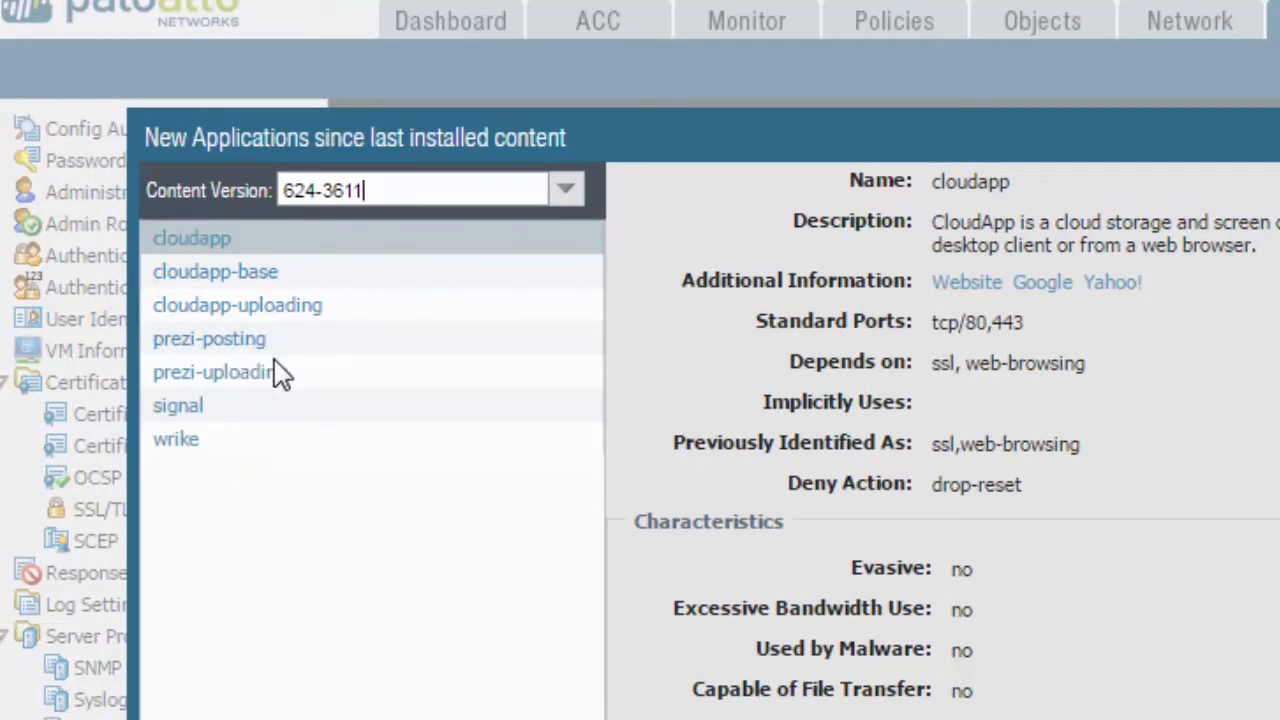
{"action": "left_click", "coordinate": [176, 440]}
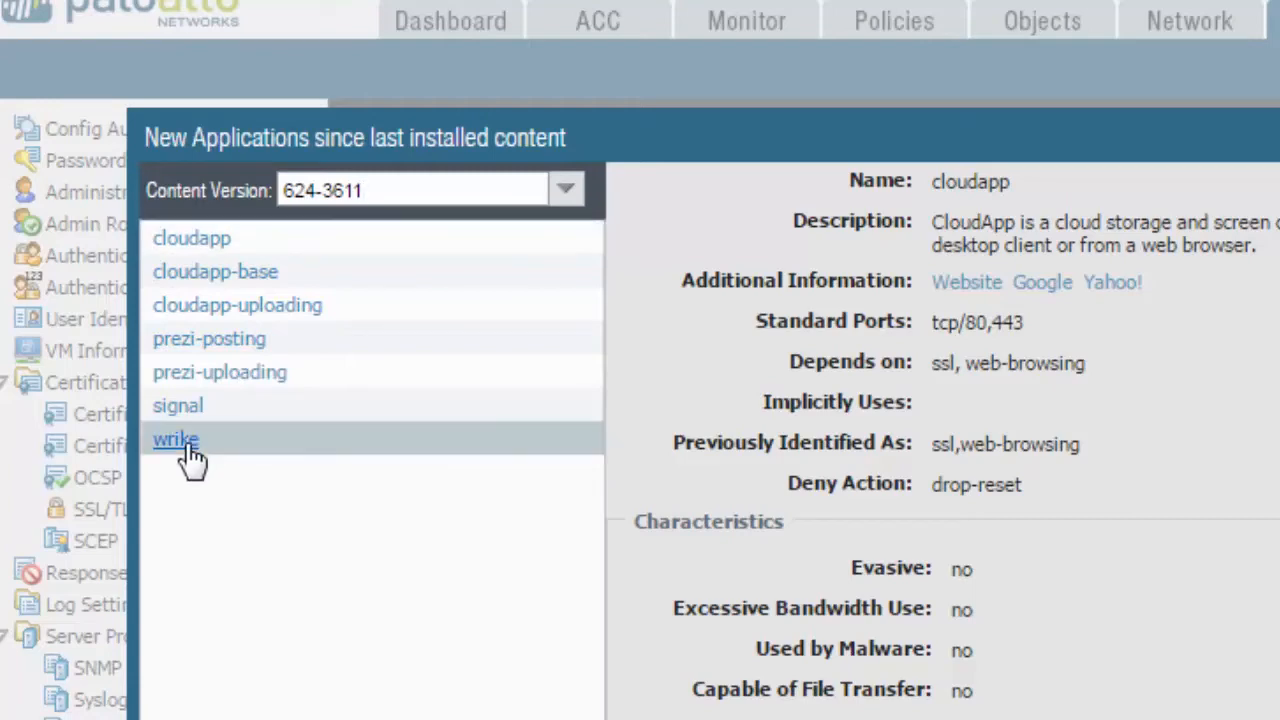
{"action": "left_click", "coordinate": [176, 440]}
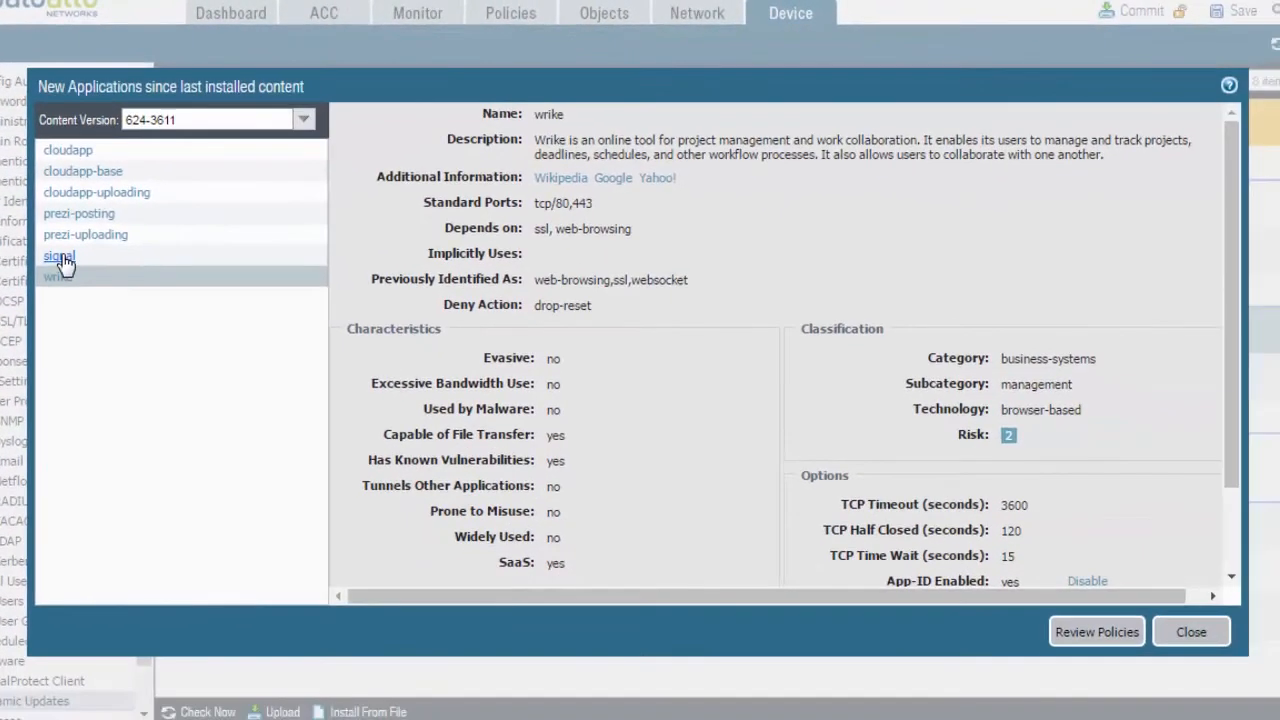
{"action": "left_click", "coordinate": [58, 256]}
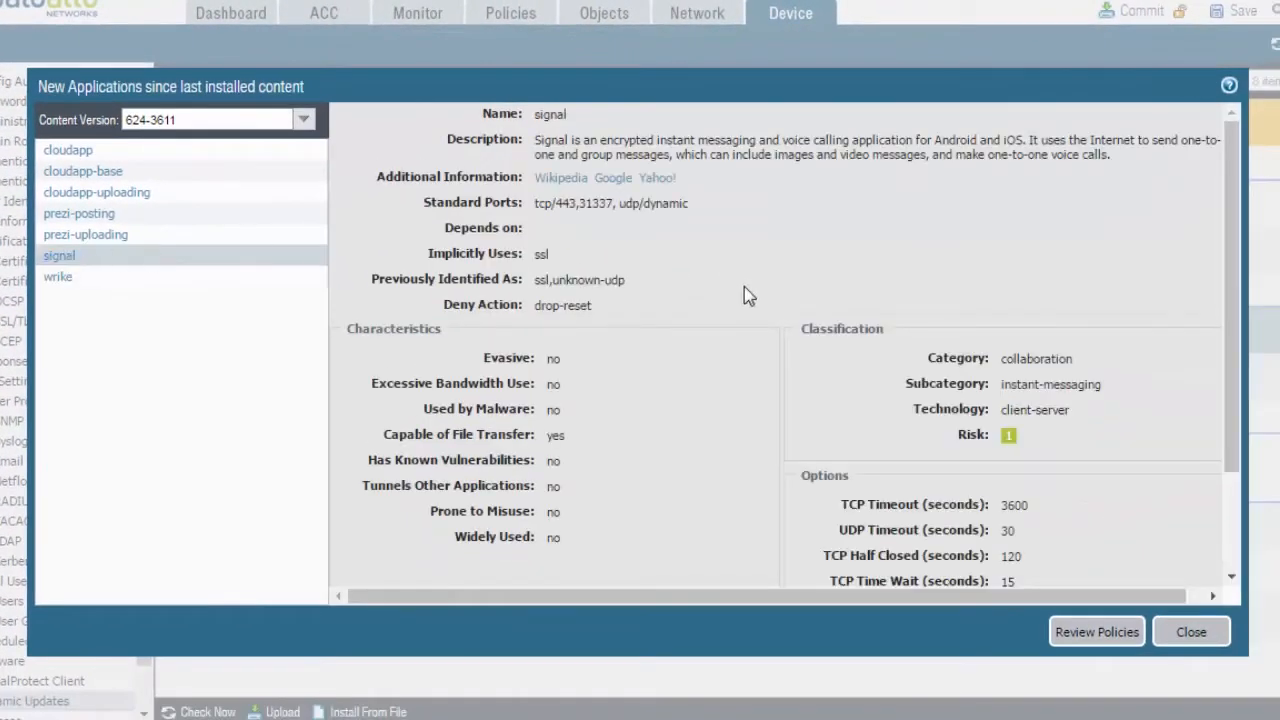
{"action": "mouse_move", "coordinate": [1178, 452]}
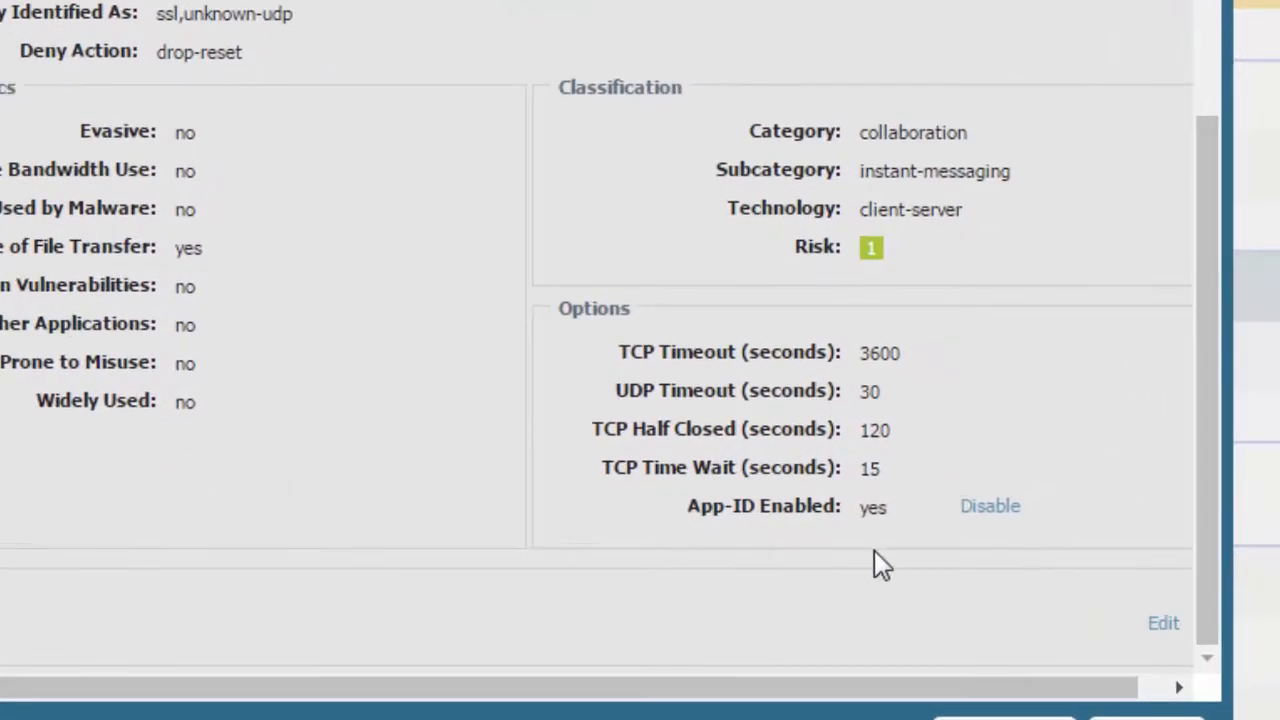
{"action": "mouse_move", "coordinate": [890, 530]}
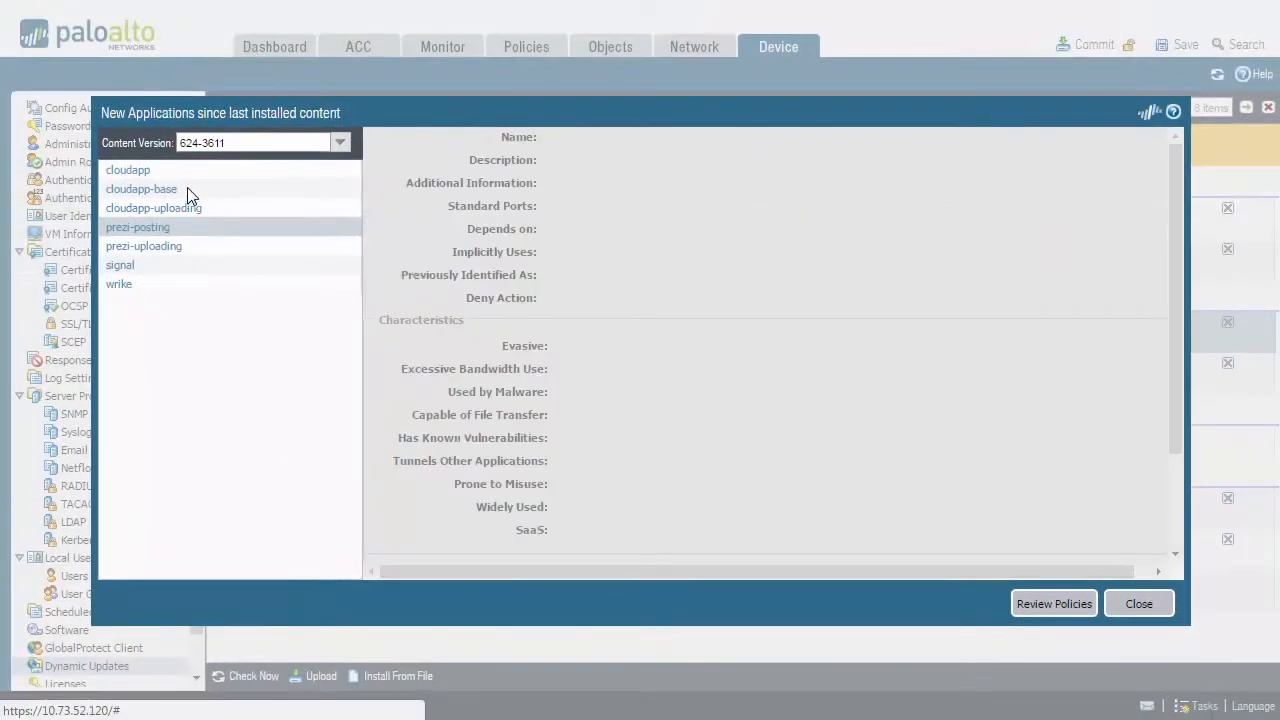
{"action": "left_click", "coordinate": [1138, 604]}
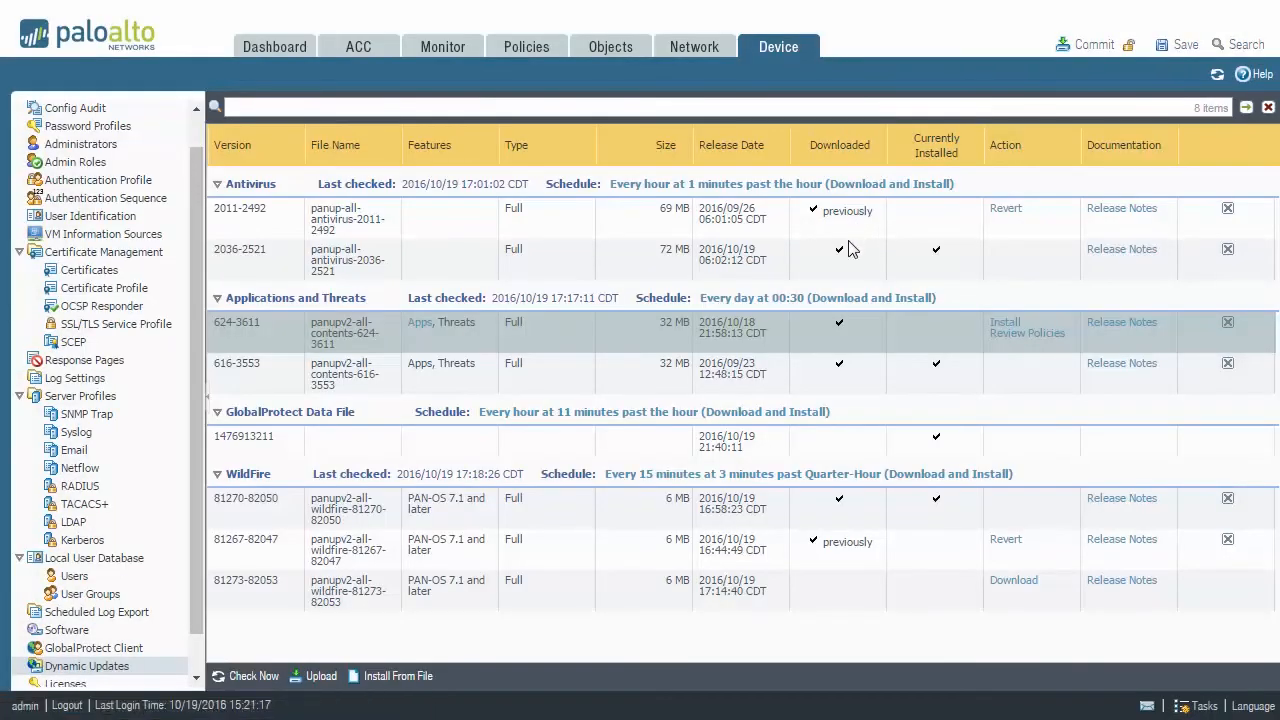
{"action": "mouse_move", "coordinate": [836, 280]}
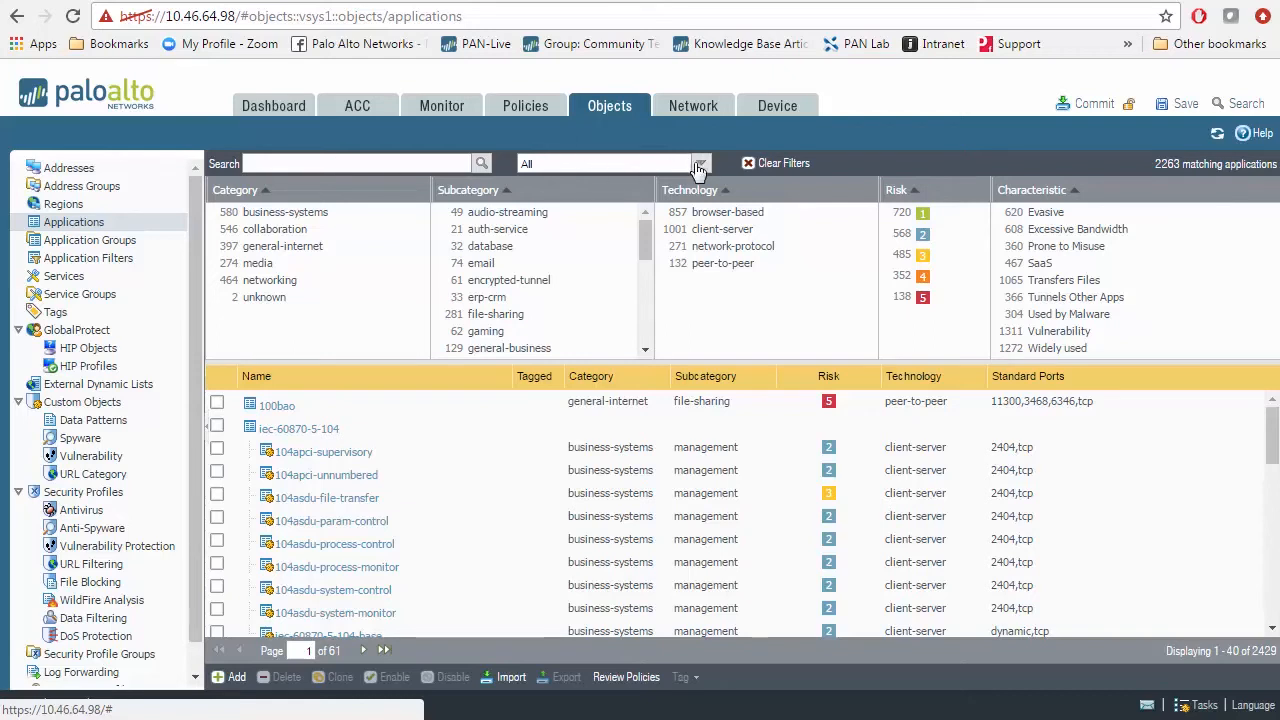
Step: Filter the Applications list to Disabled applications, showing cloudapp-base, cloudapp-uploading and signal
{"action": "left_click", "coordinate": [700, 164]}
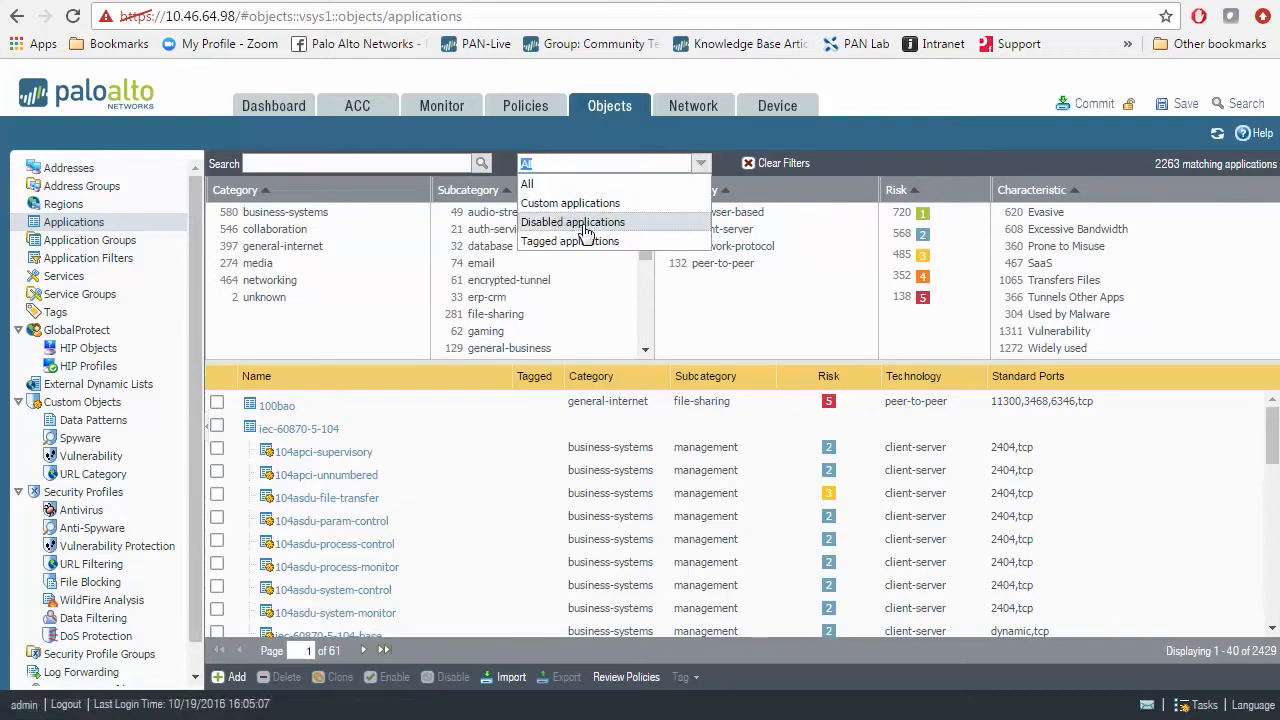
{"action": "left_click", "coordinate": [572, 220]}
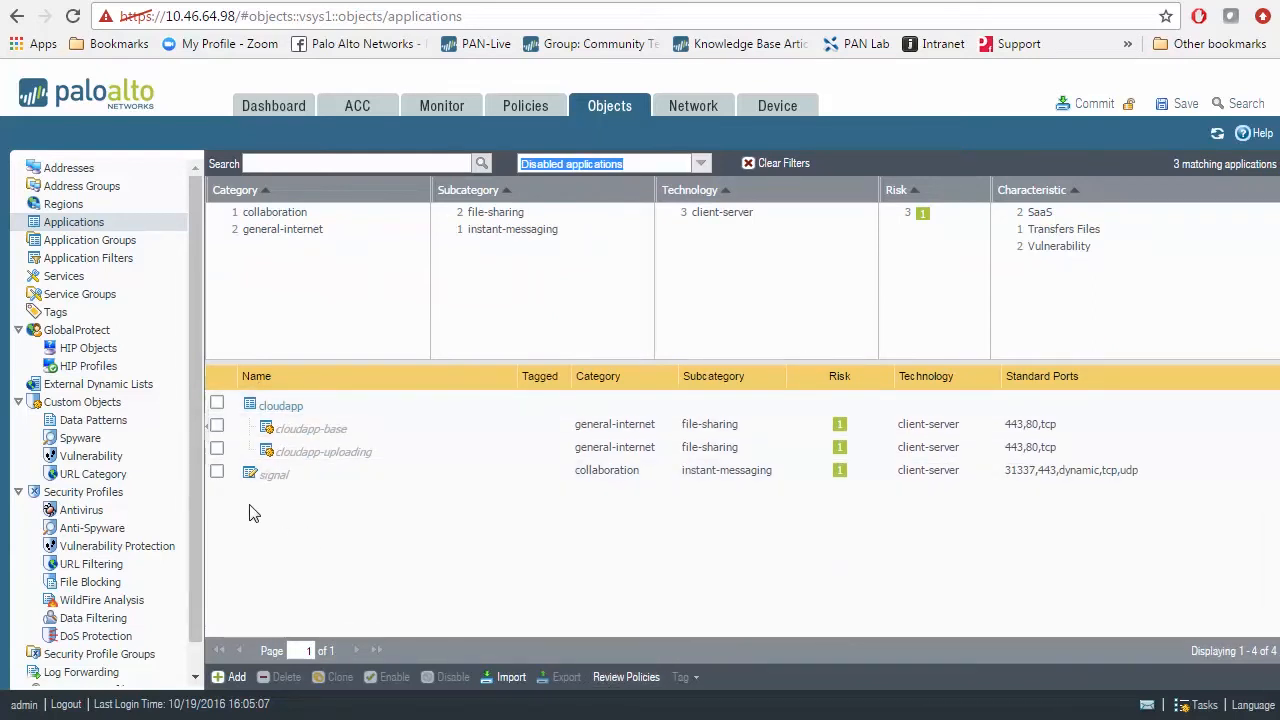
{"action": "left_click", "coordinate": [272, 474]}
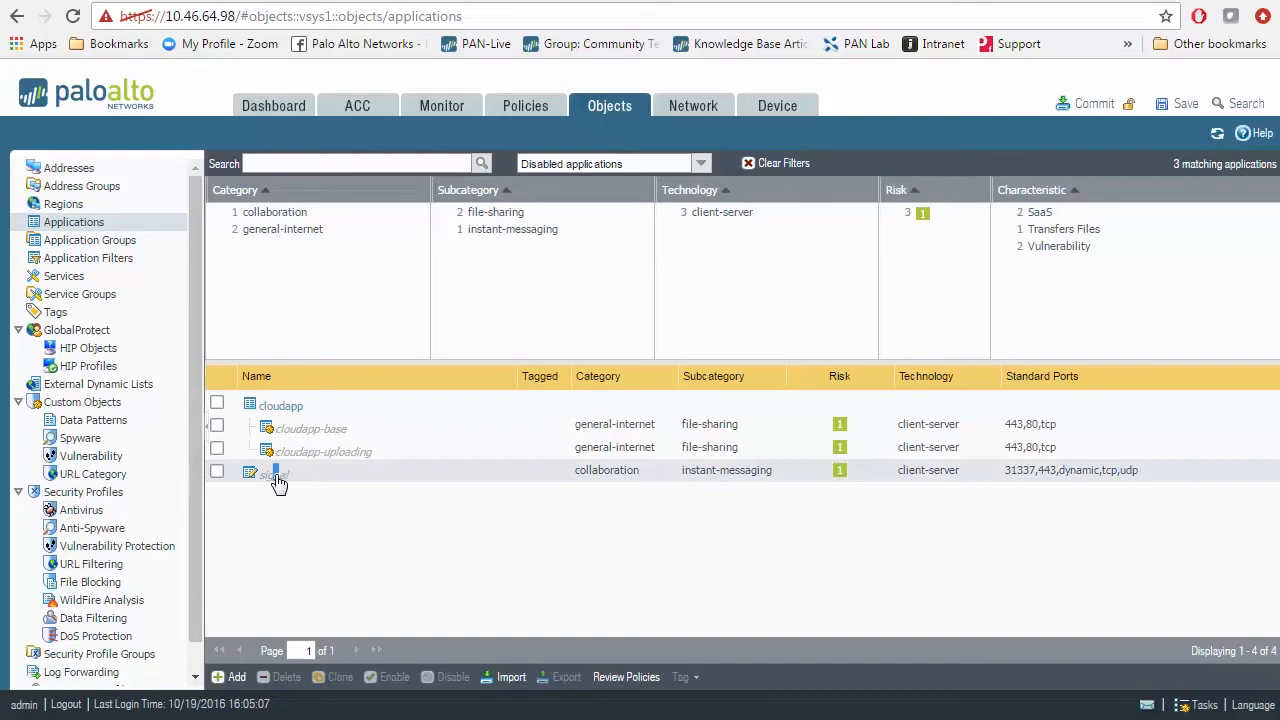
Step: Review signal's details (App-ID not enabled), then tick signal ready to re-enable it
{"action": "left_click", "coordinate": [268, 470]}
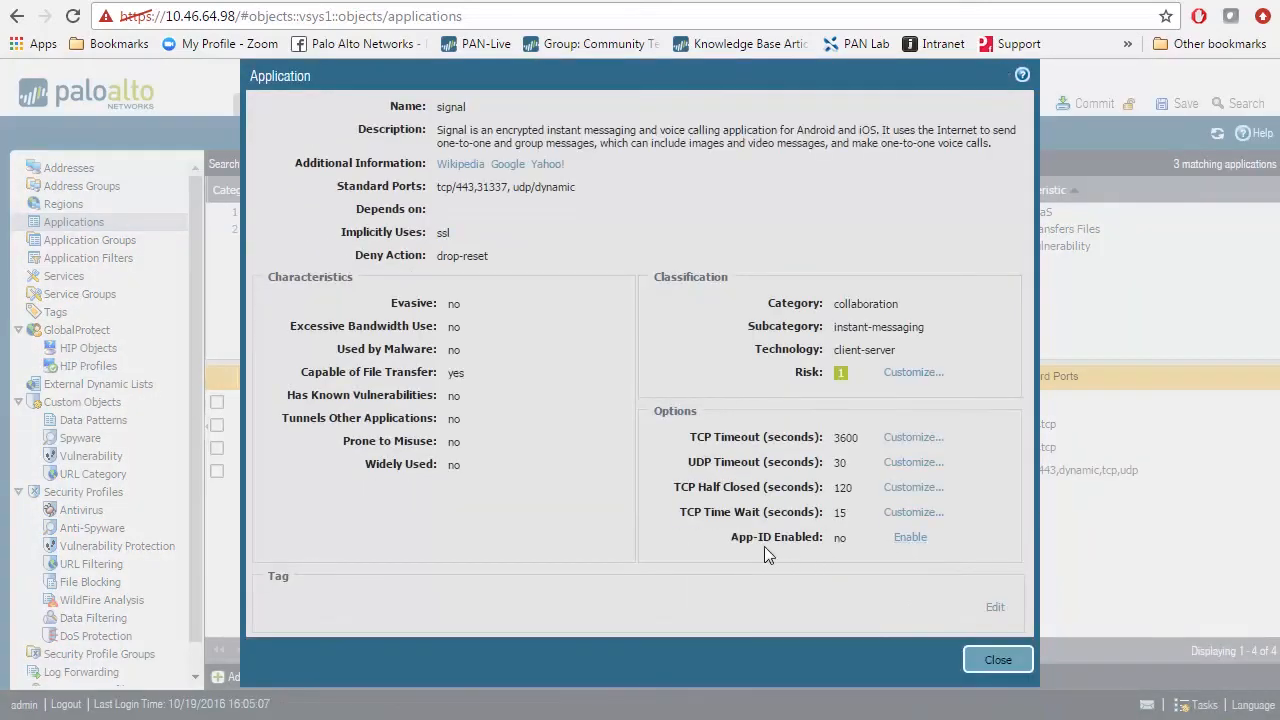
{"action": "mouse_move", "coordinate": [910, 572]}
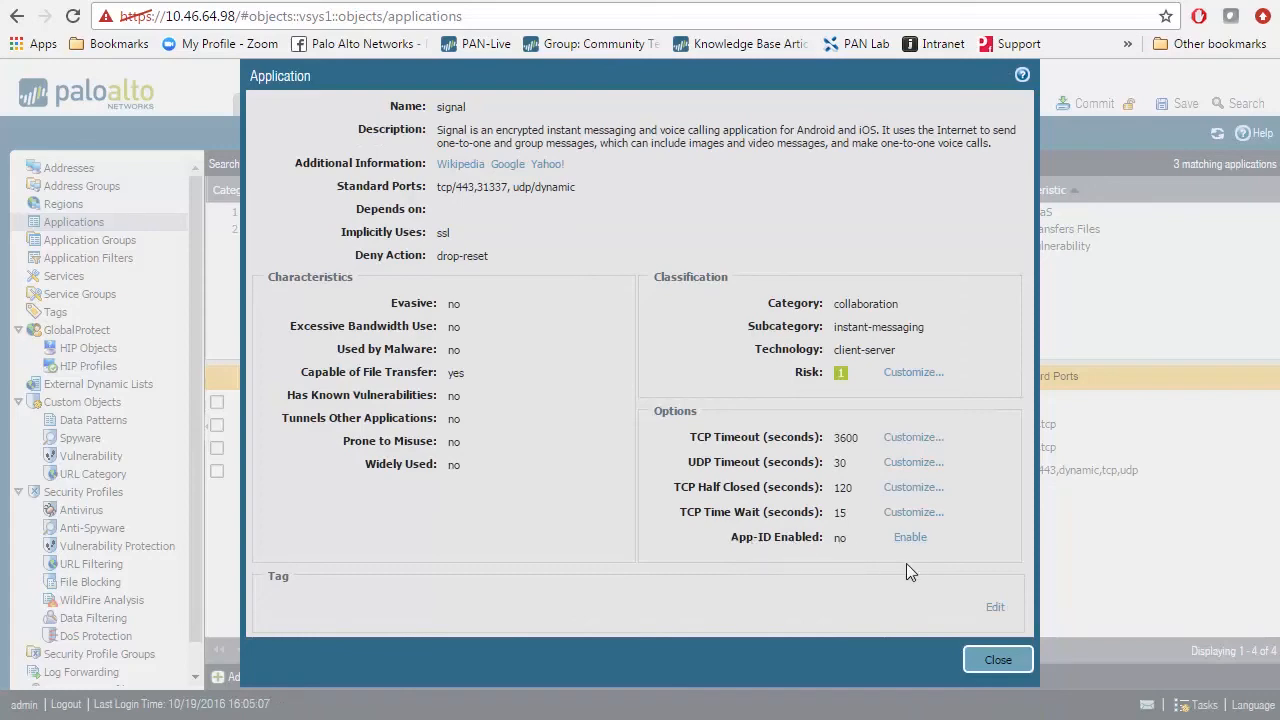
{"action": "left_click", "coordinate": [996, 660]}
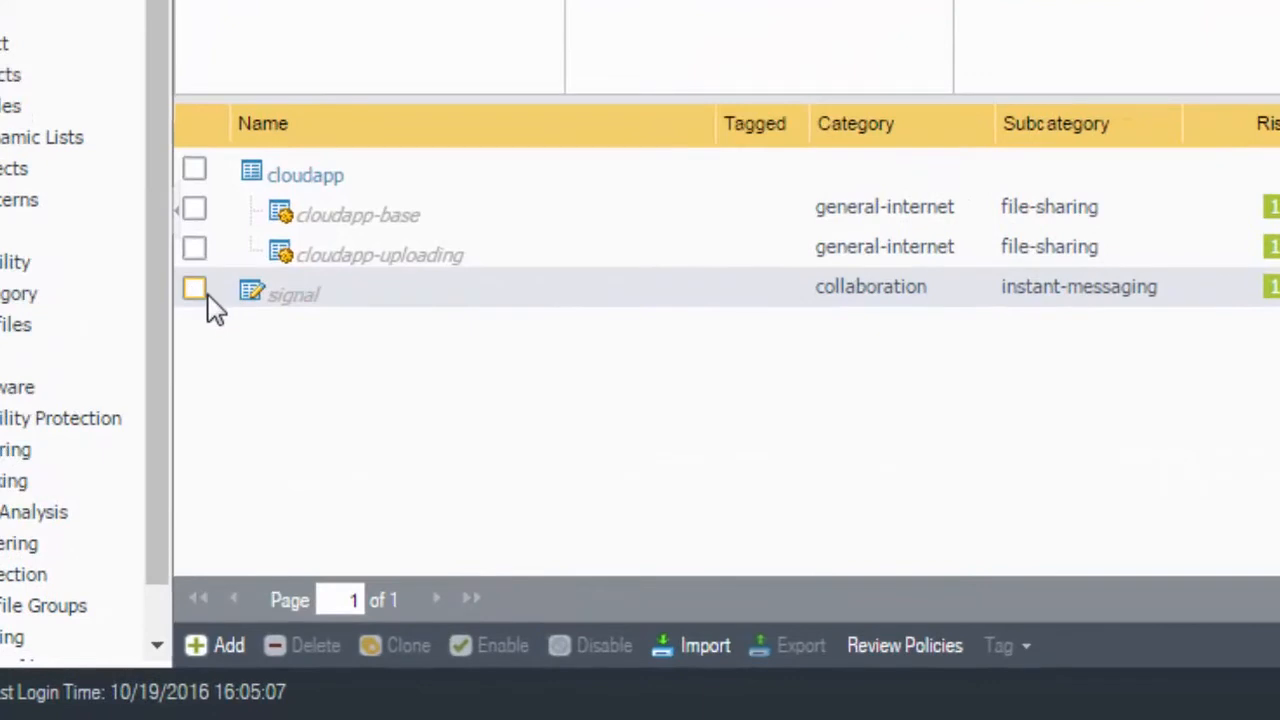
{"action": "left_click", "coordinate": [194, 288]}
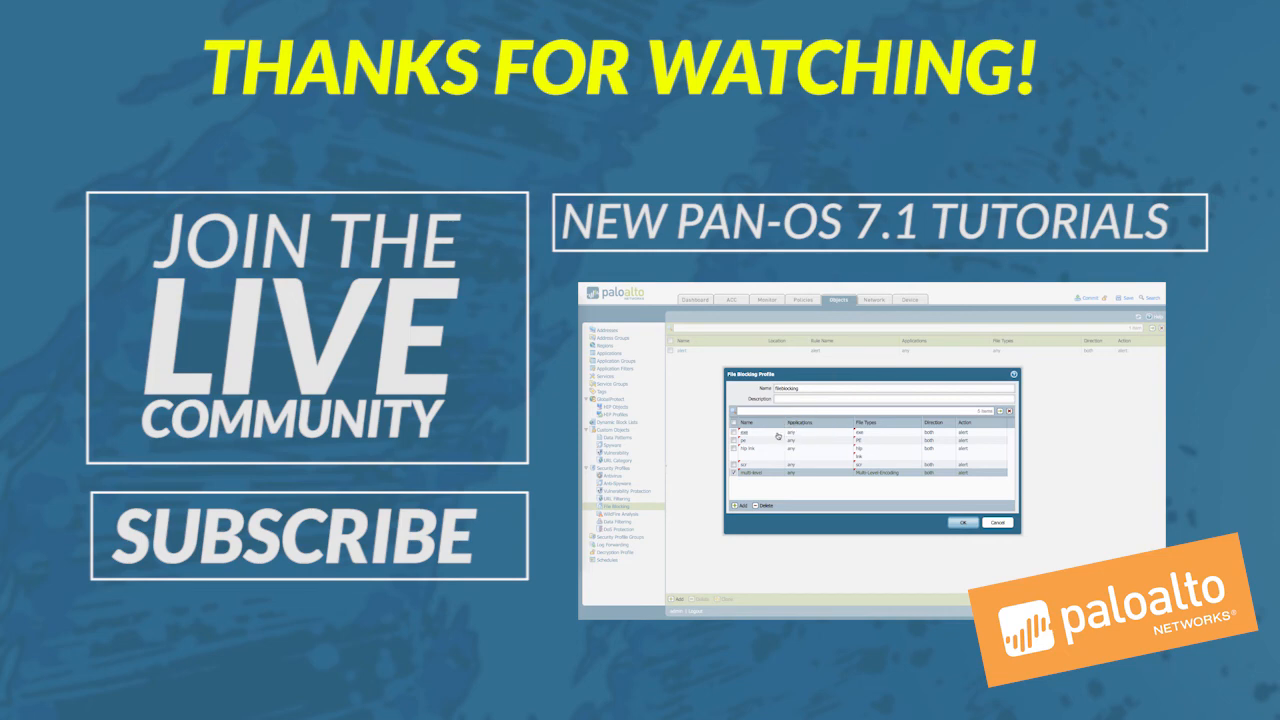
{"action": "mouse_move", "coordinate": [808, 448]}
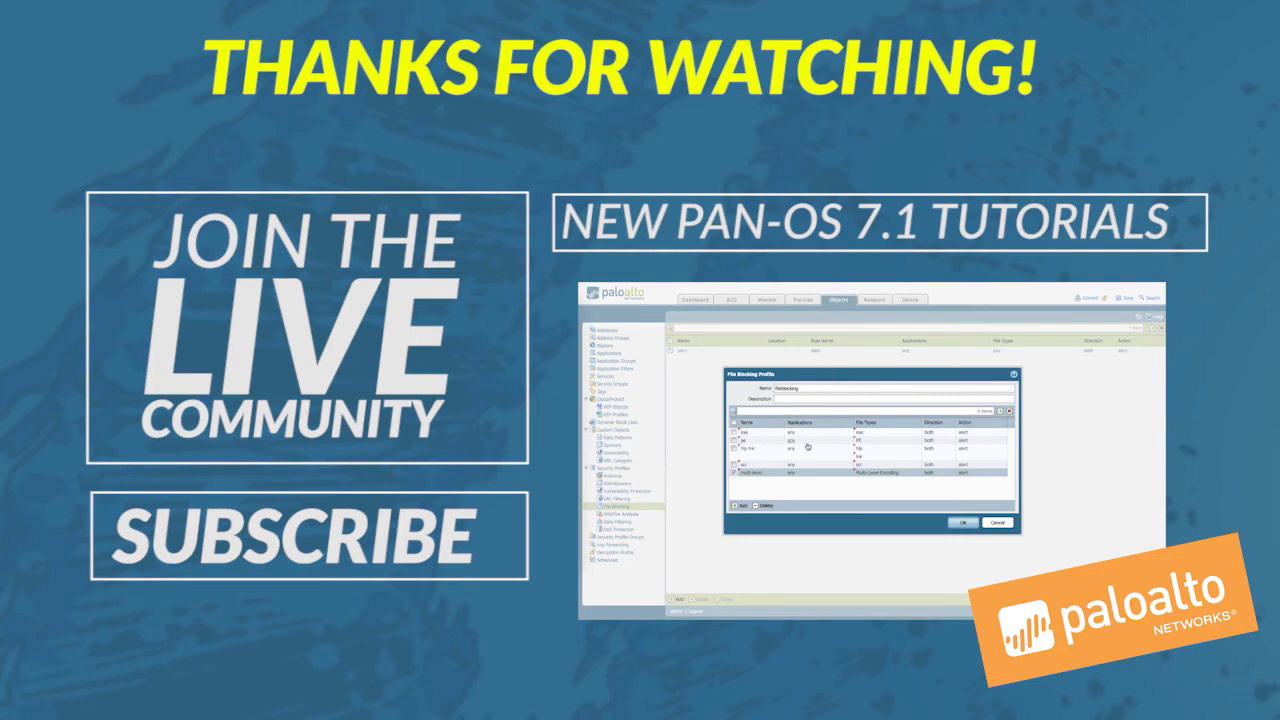